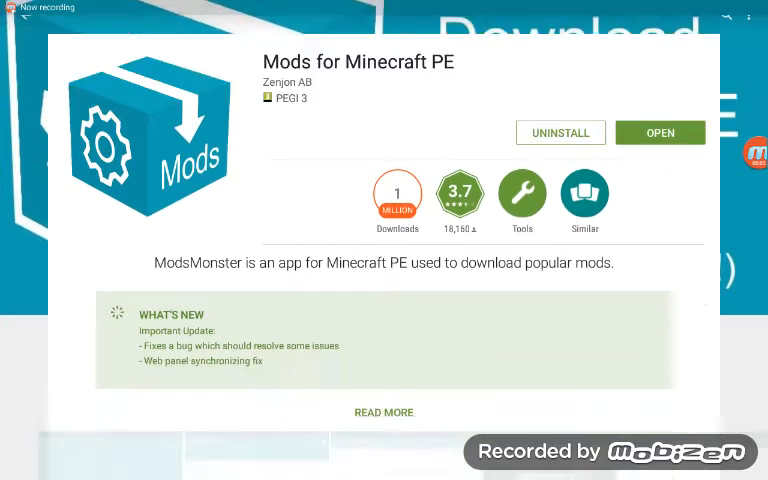
- Launch the installed Mods for Minecraft PE app from its Play Store page
scroll("down", 3)
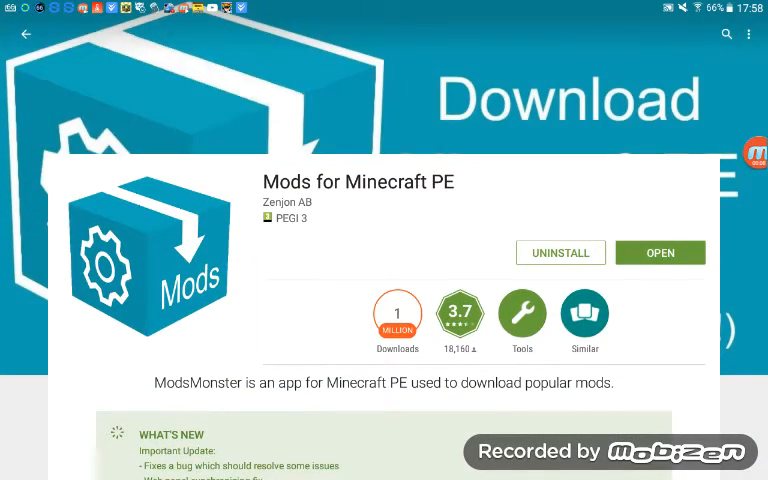
scroll("down", 3)
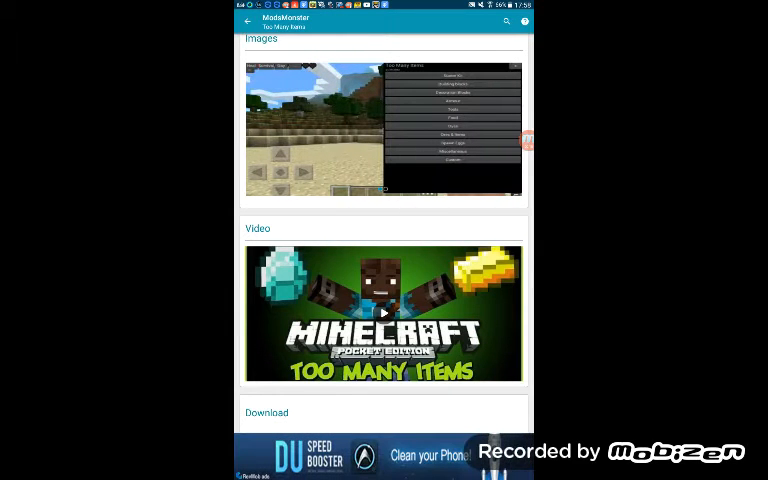
- Search 'too many items' and reach the mod's toomanyitems.js file on Dropbox
left_click(248, 20)
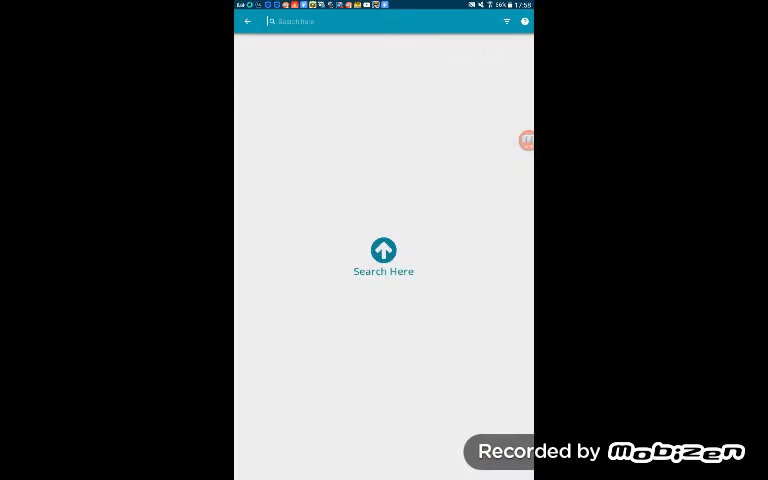
left_click(380, 20)
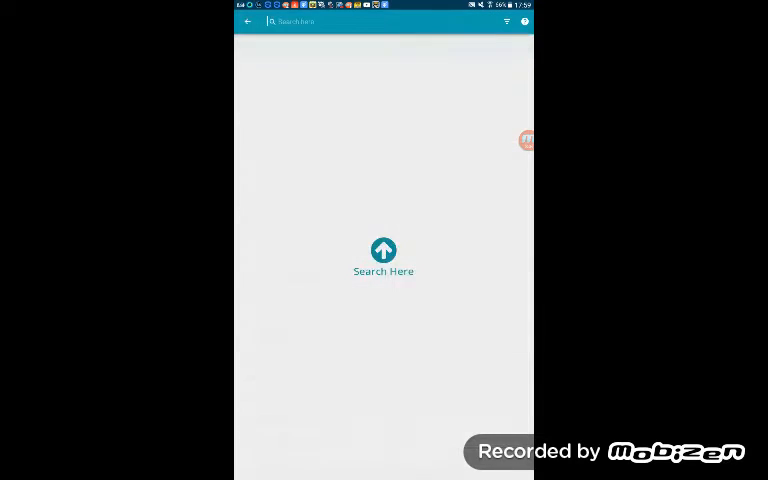
left_click(384, 22)
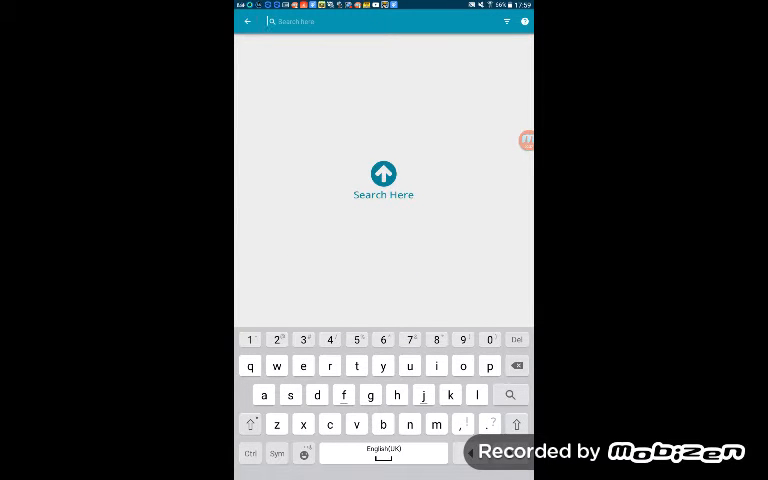
type("too ma")
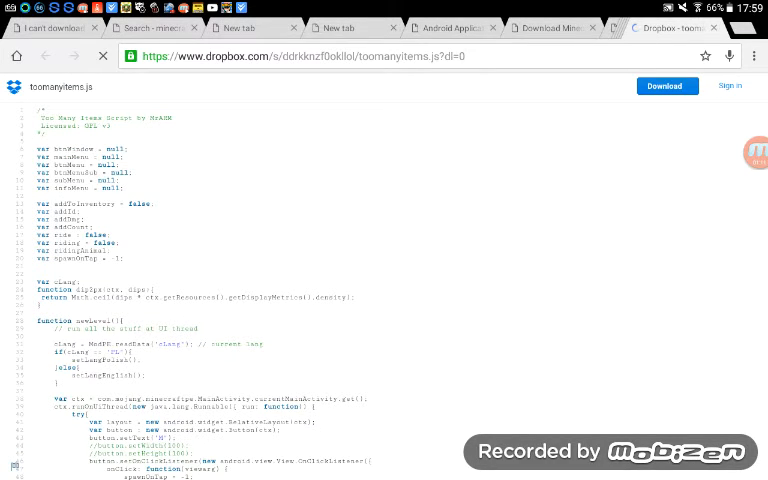
- Download toomanyitems.js via Dropbox's Direct download option
left_click(666, 86)
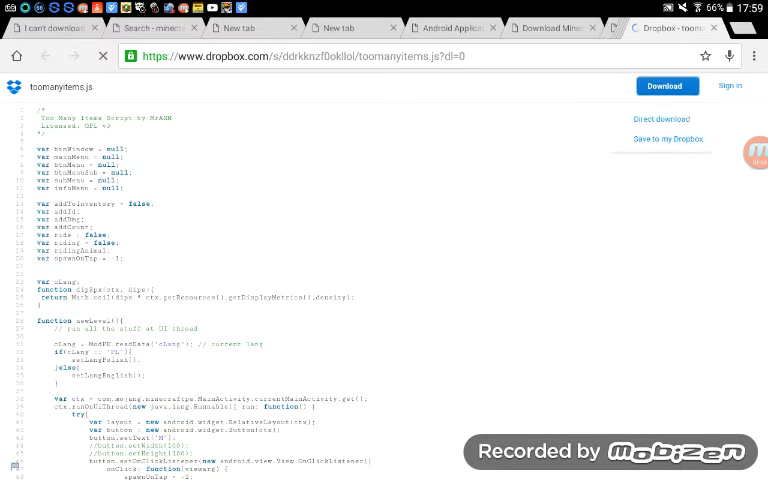
left_click(666, 86)
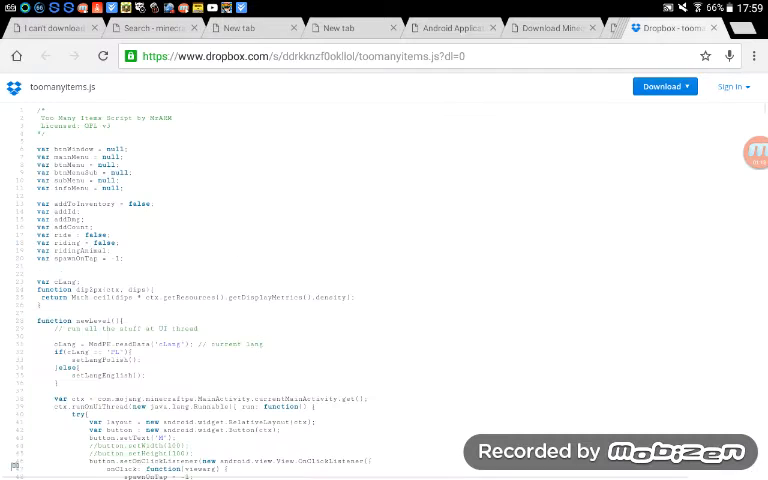
left_click(664, 86)
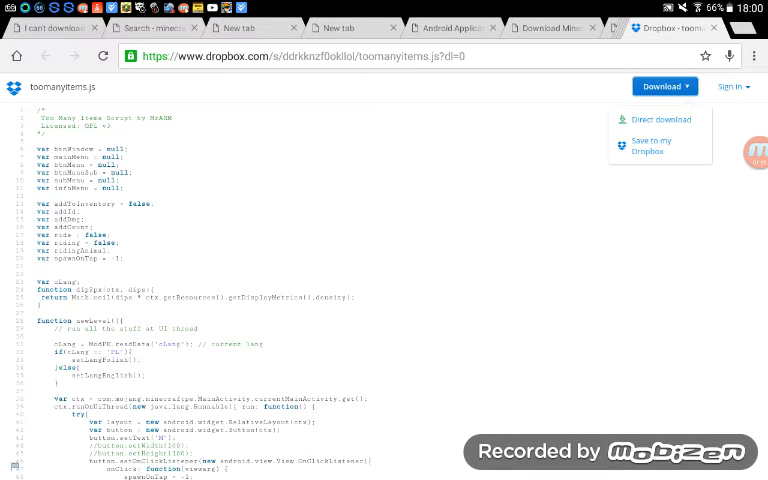
left_click(660, 120)
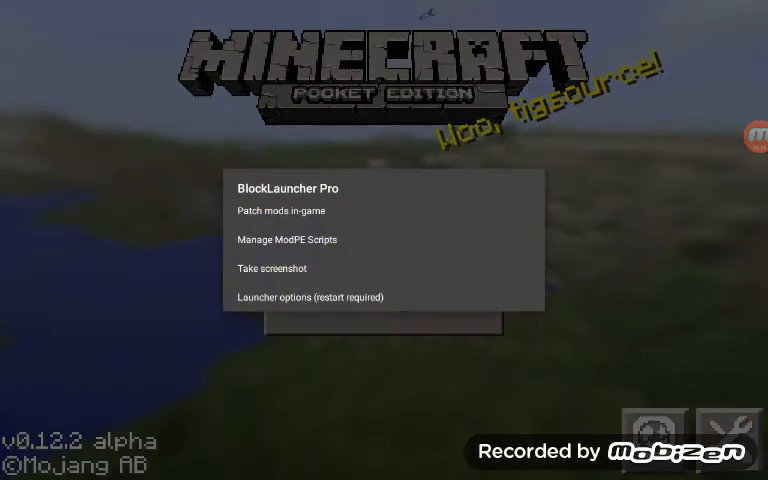
- Check the ModPE scripts list, then create and enter a Creative world named My World
left_click(288, 240)
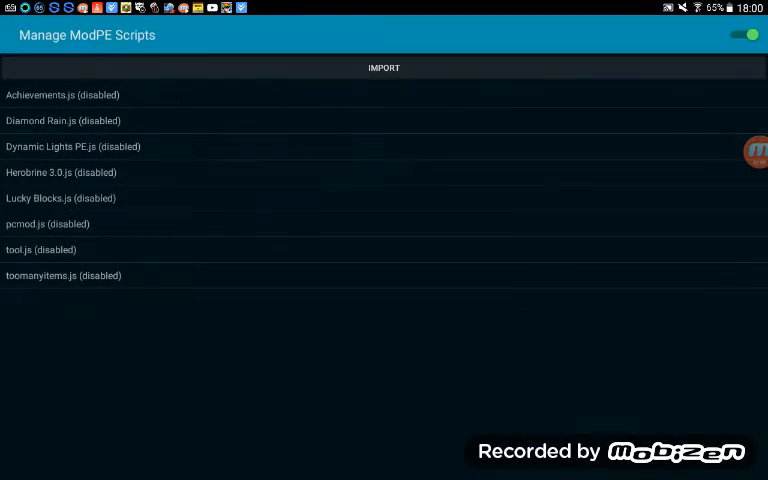
left_click(64, 276)
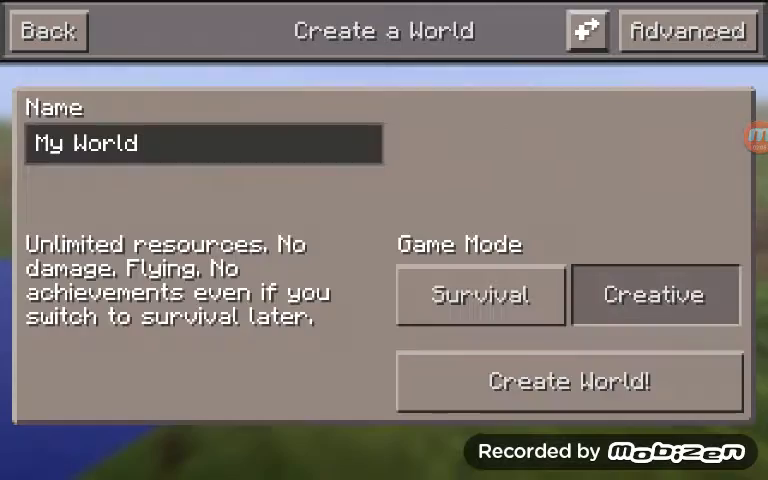
left_click(570, 380)
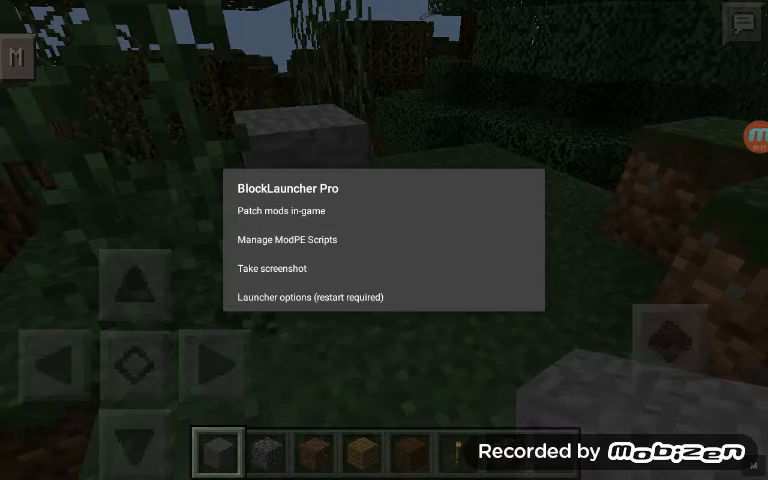
- Enable toomanyitems.js in the script manager and show its creative item inventory in-game
left_click(288, 240)
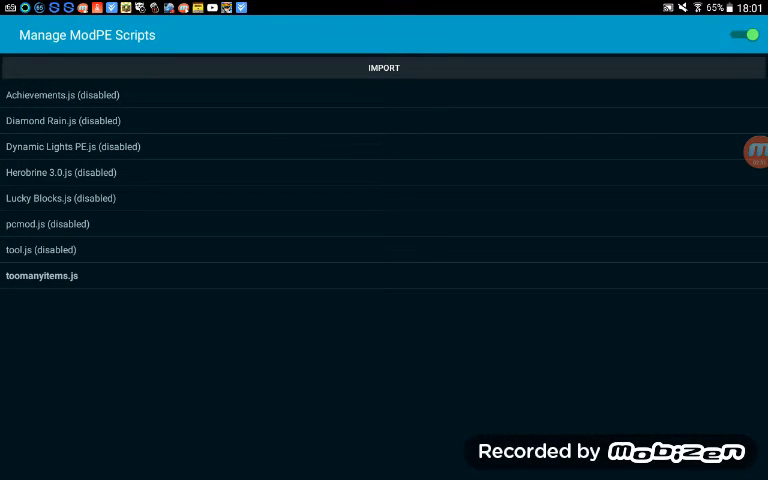
left_click(42, 276)
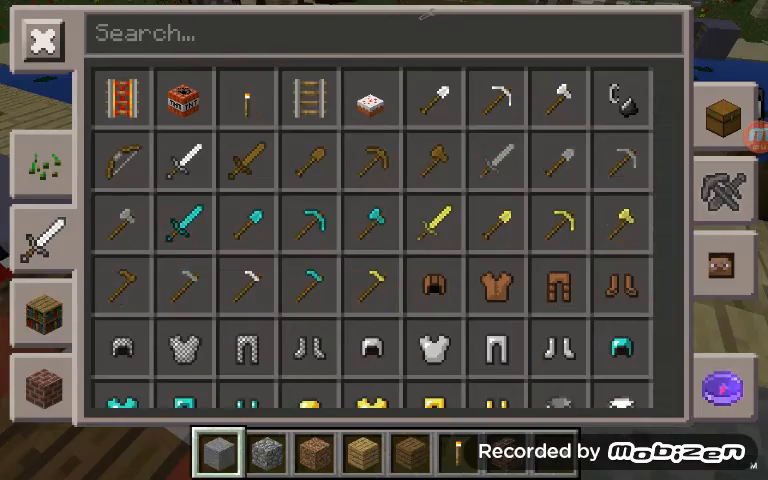
- Close the item inventory, quit to the title screen and view the saved worlds list
left_click(40, 36)
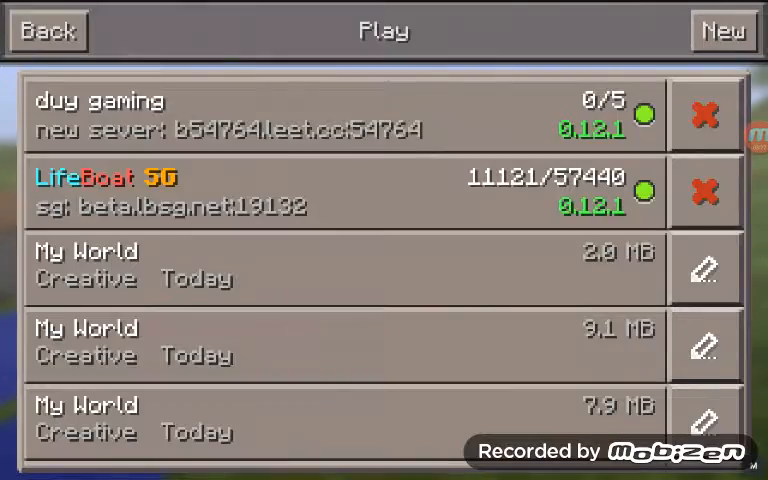
scroll("down", 3)
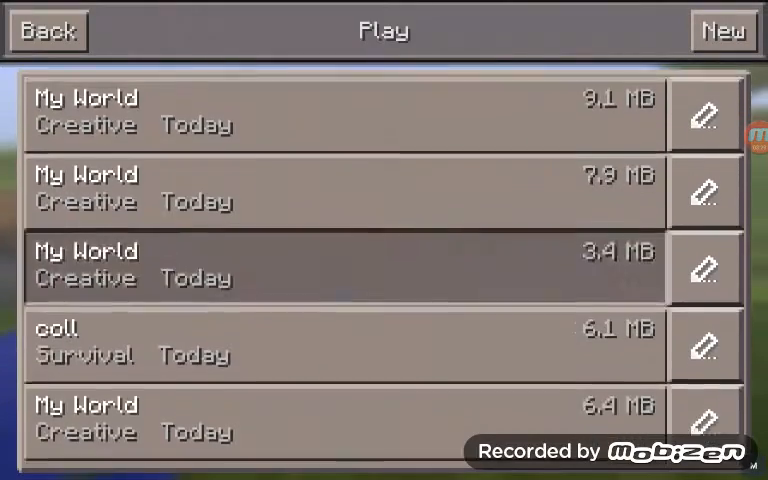